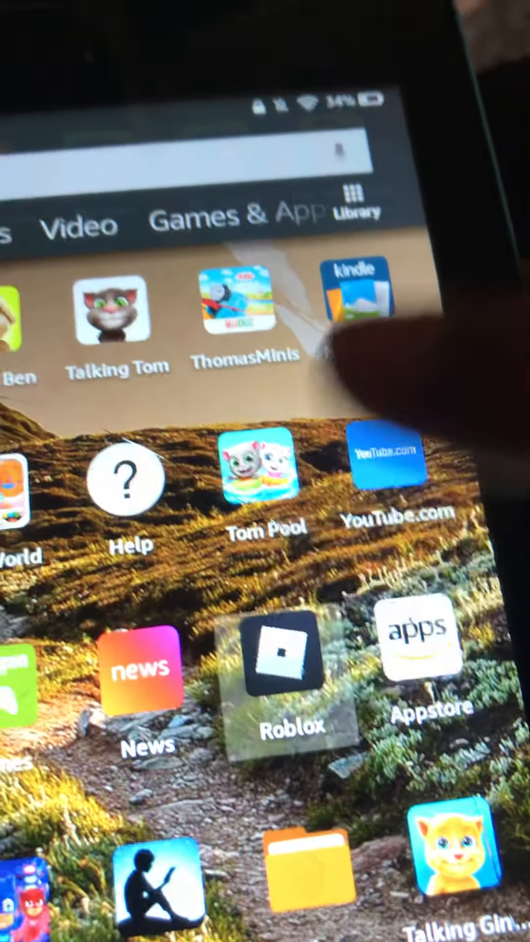
- Launch Roblox from the tablet home screen to reach the Escape The Dentist Obby! page
click(288, 666)
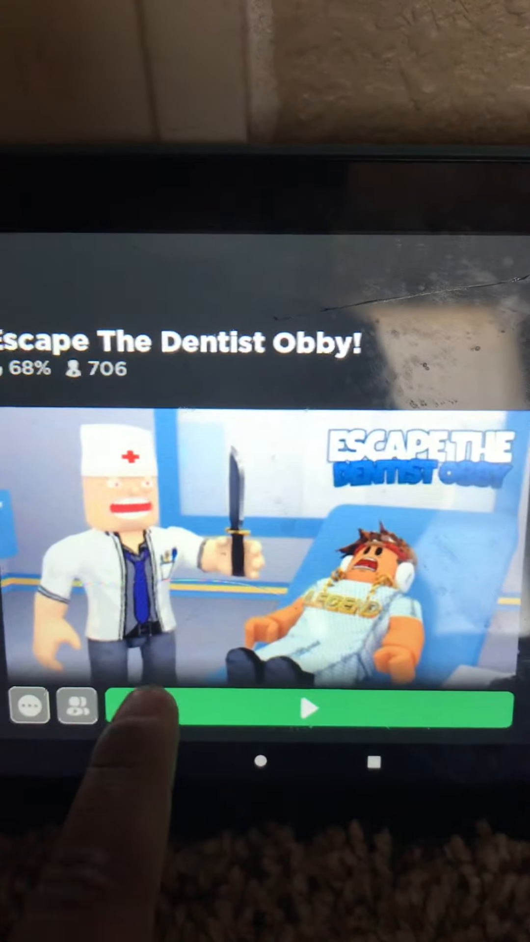
- Start Escape The Dentist Obby! and wait for the avatar to load into the lobby
click(308, 725)
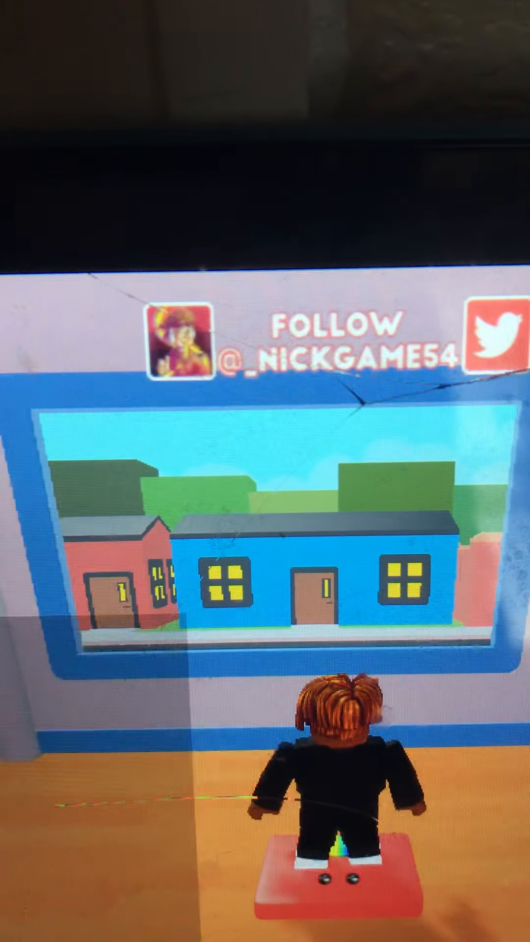